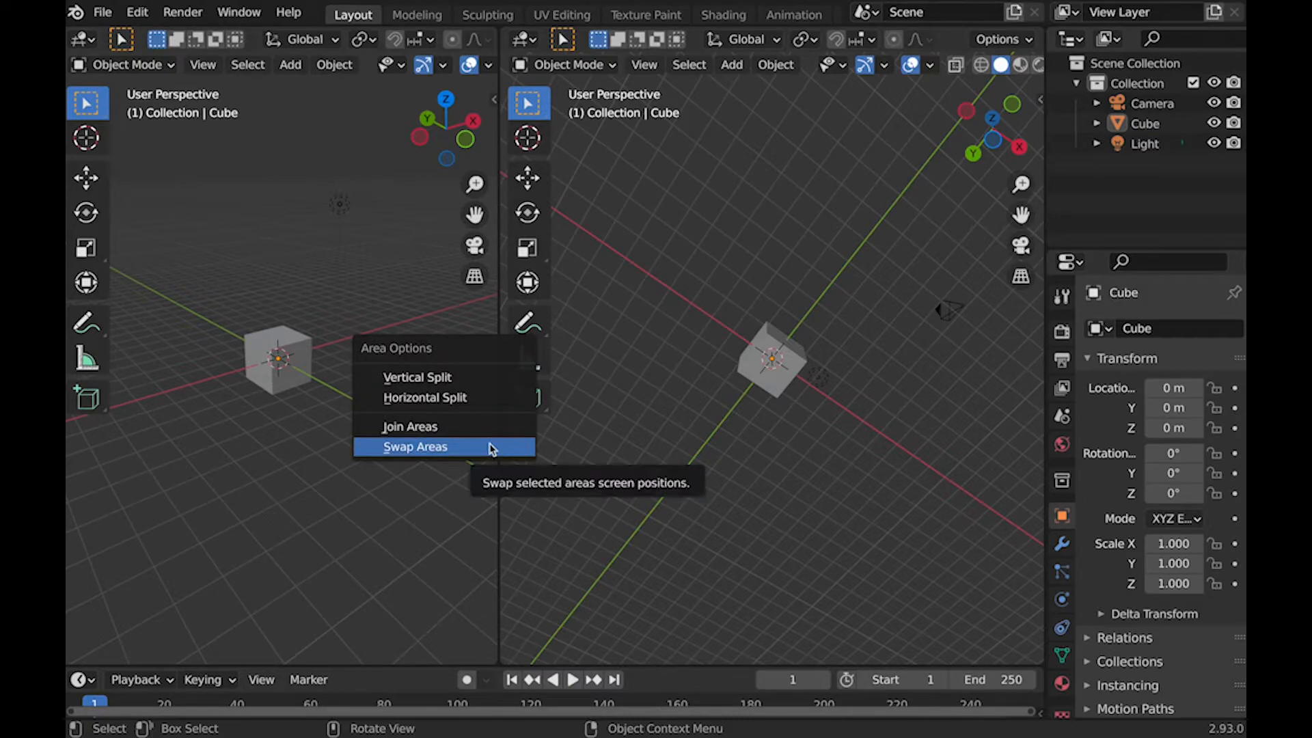
- Swap the positions of the two side-by-side cube viewports via Area Options
left_click(417, 446)
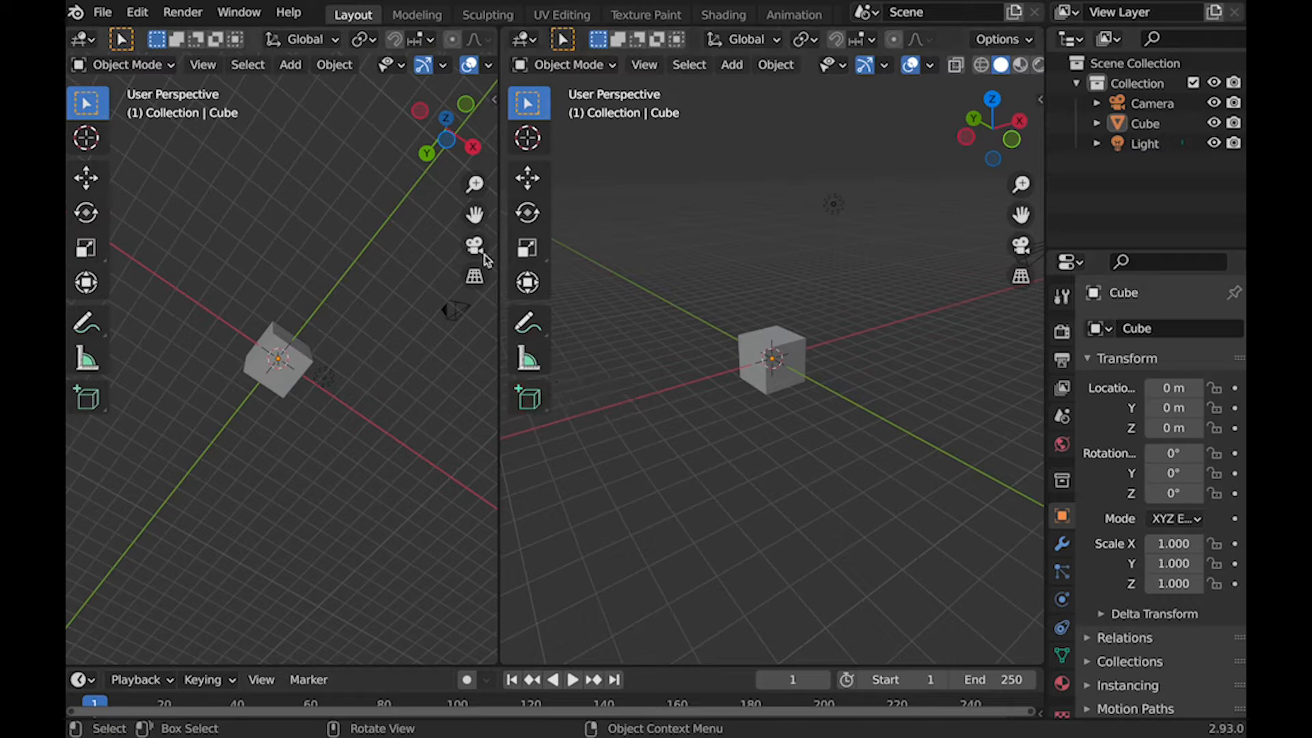
mouse_move(498, 409)
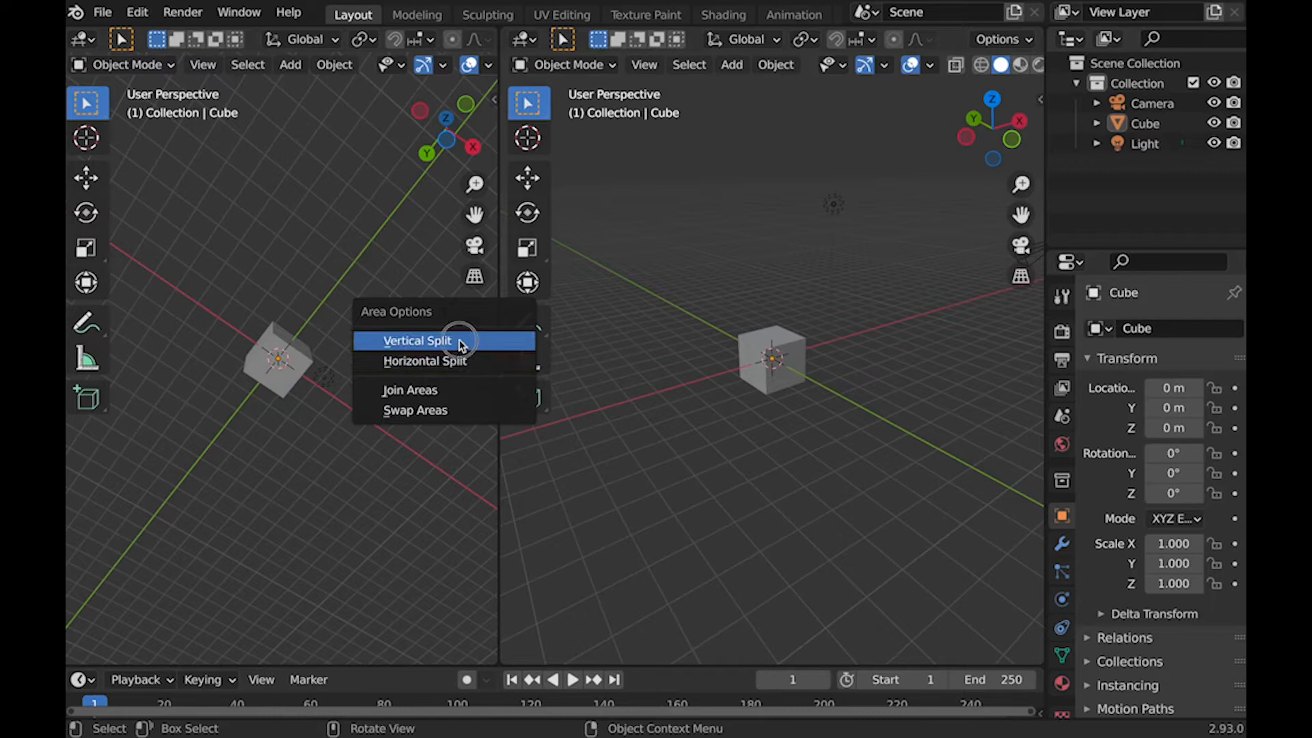
- Split the left viewport vertically, then split the narrow viewport horizontally
left_click(417, 340)
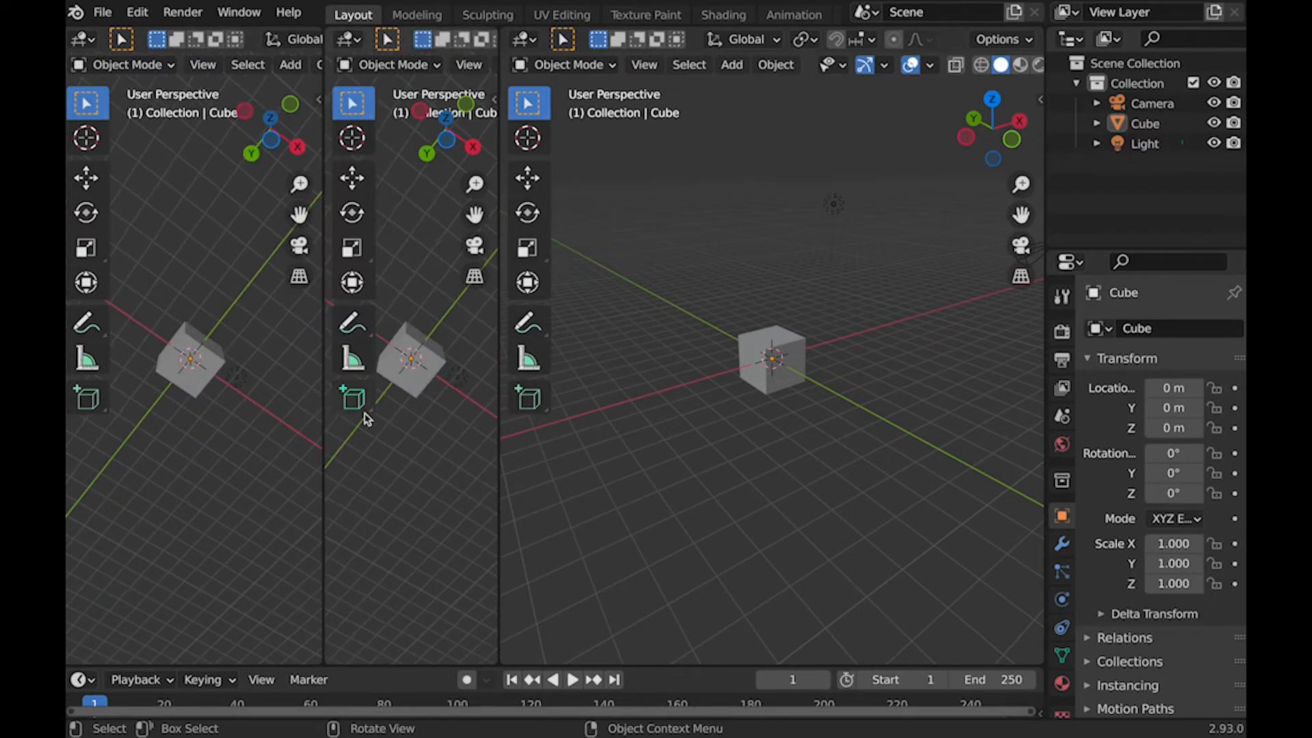
right_click(366, 419)
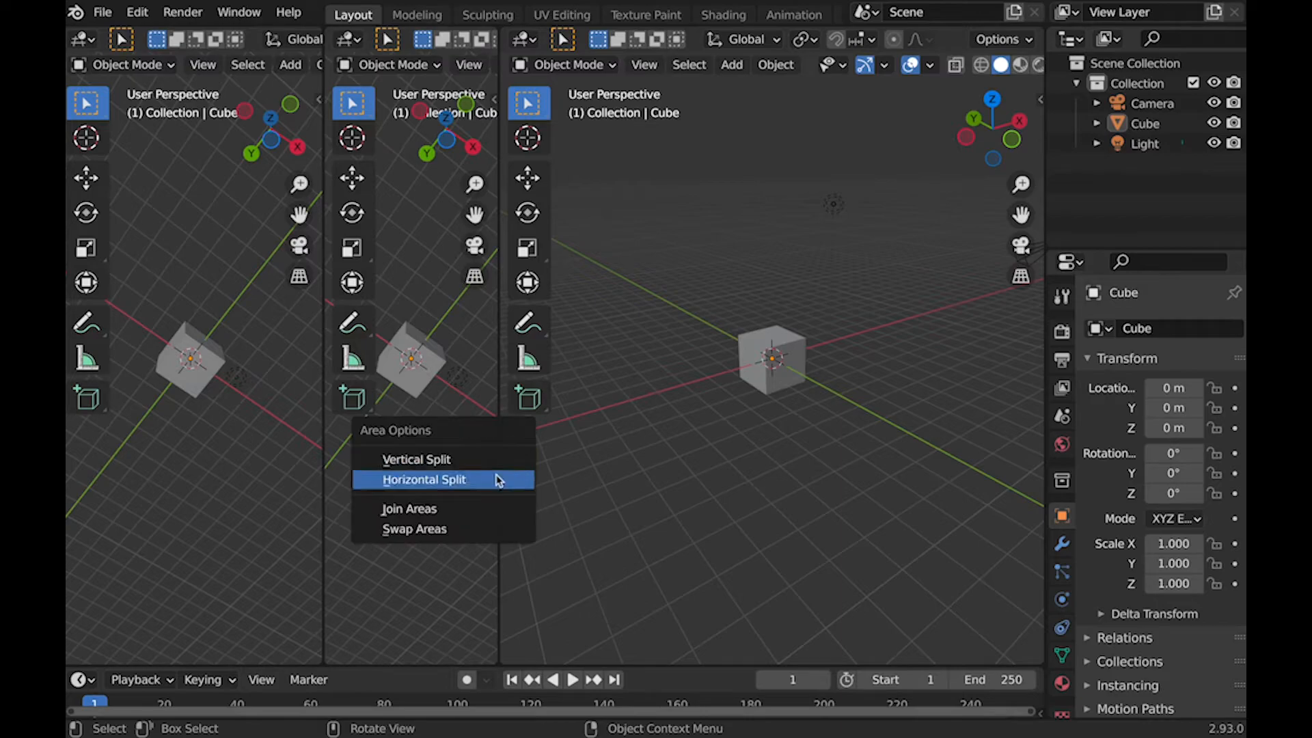
left_click(423, 480)
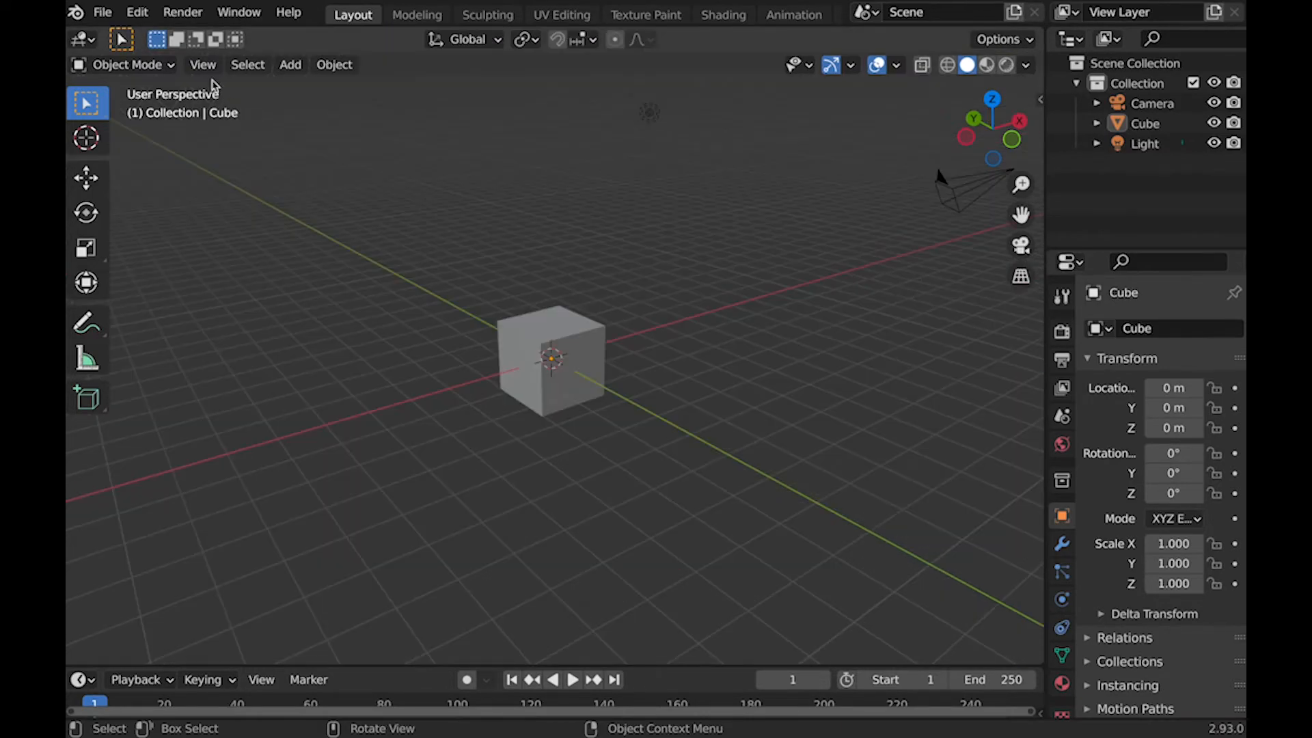
- Toggle Quad View from View > Area, then return to a single perspective viewport with Ctrl+Alt+Q
left_click(202, 64)
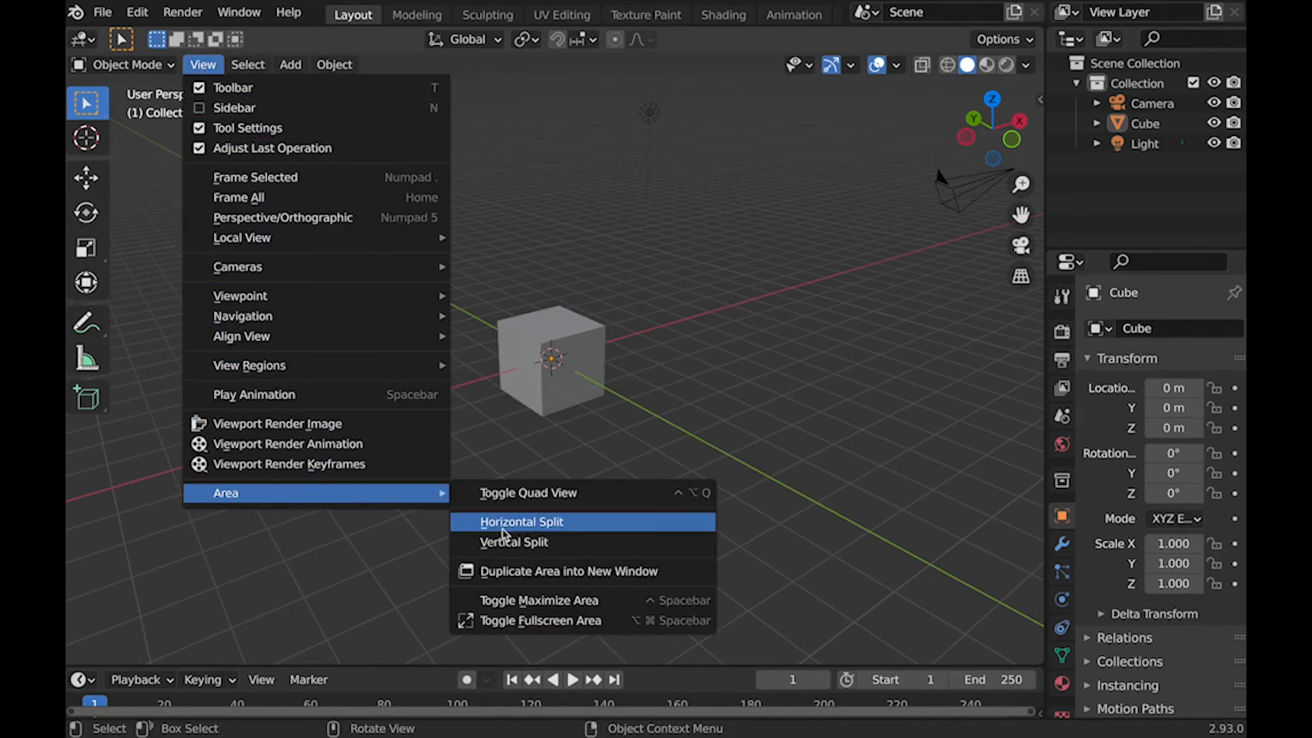
left_click(528, 493)
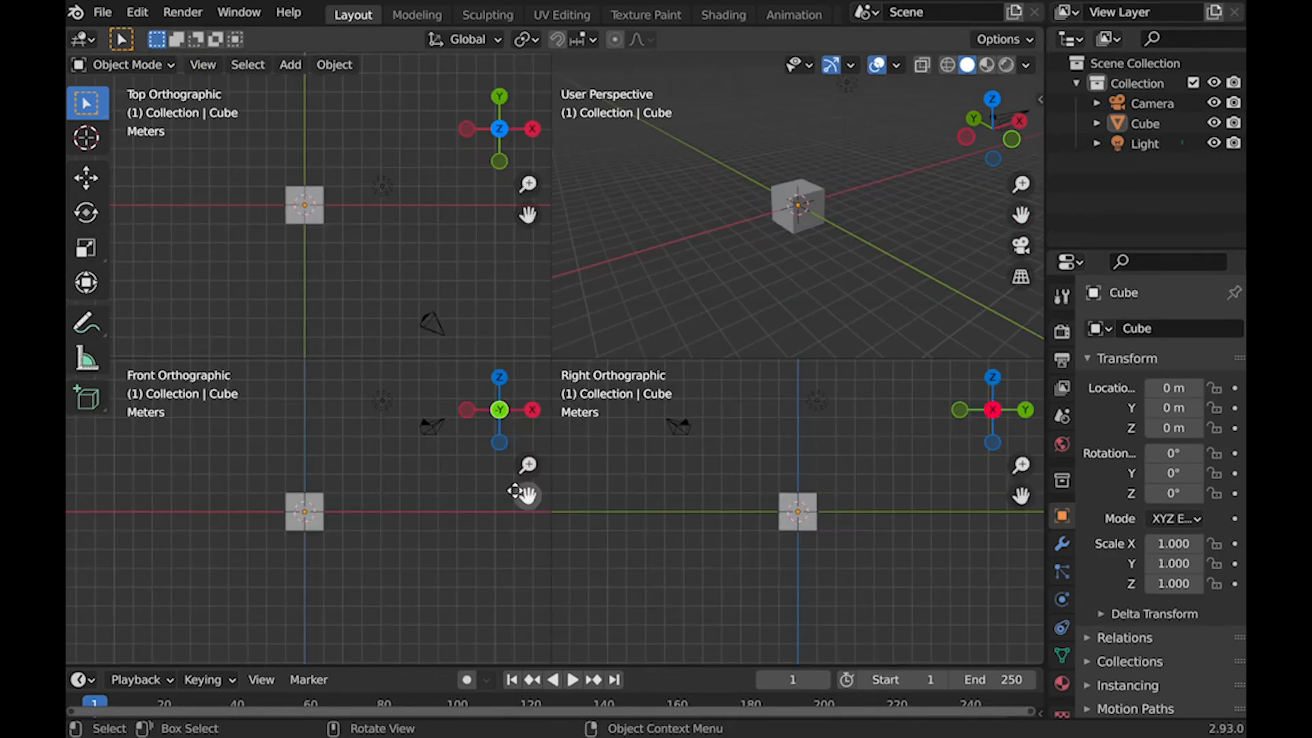
key("ctrl+alt+q")
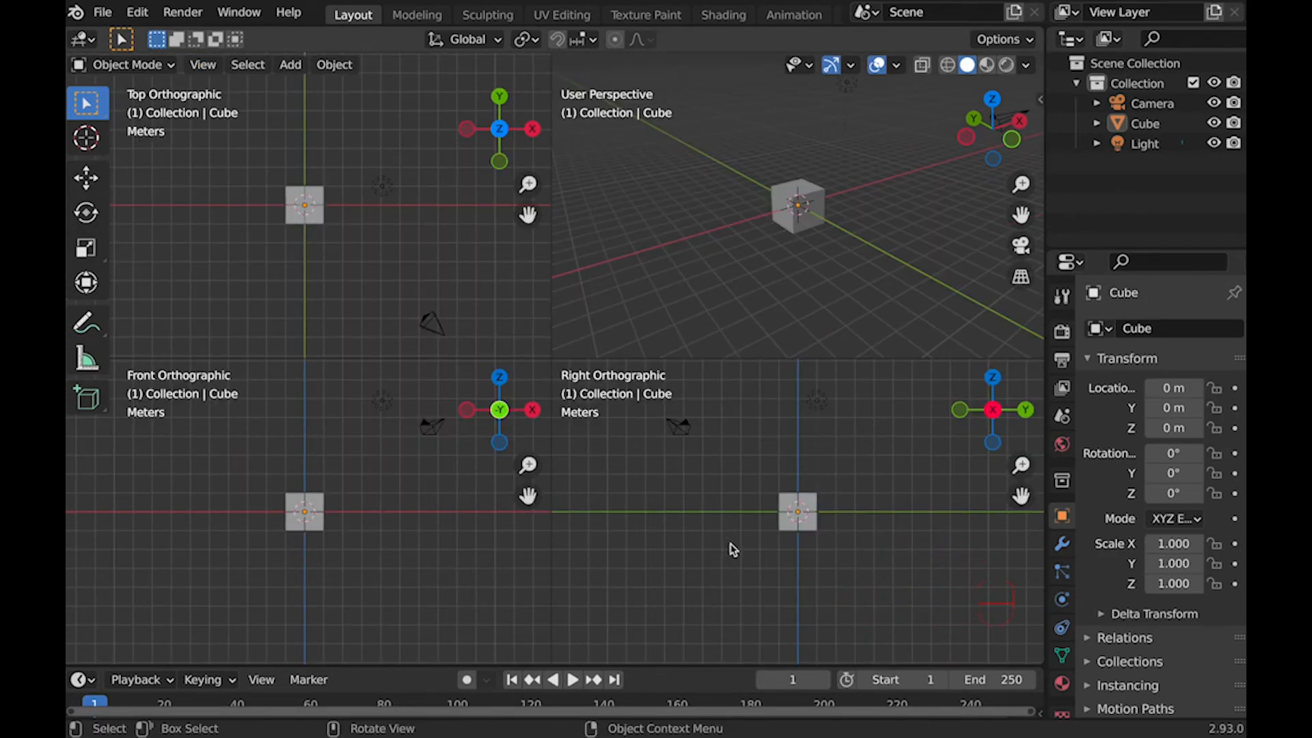
key("Ctrl+Alt+Q")
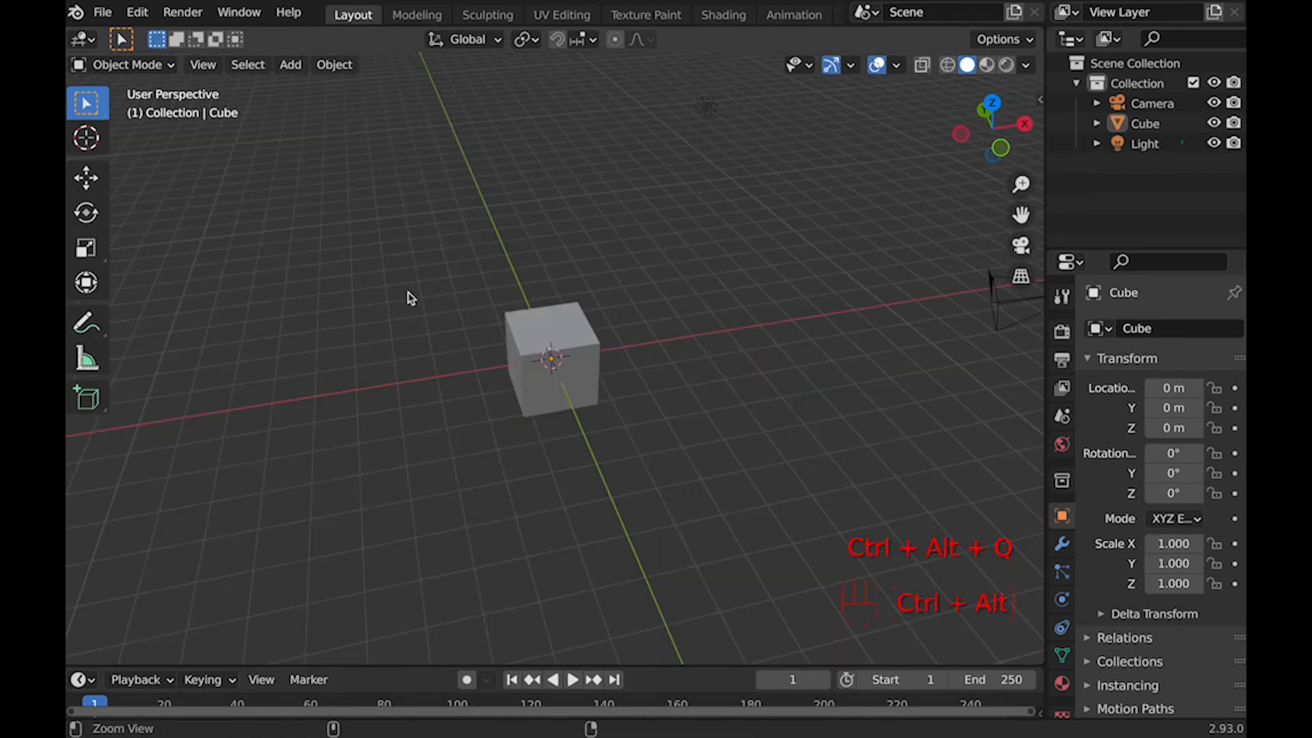